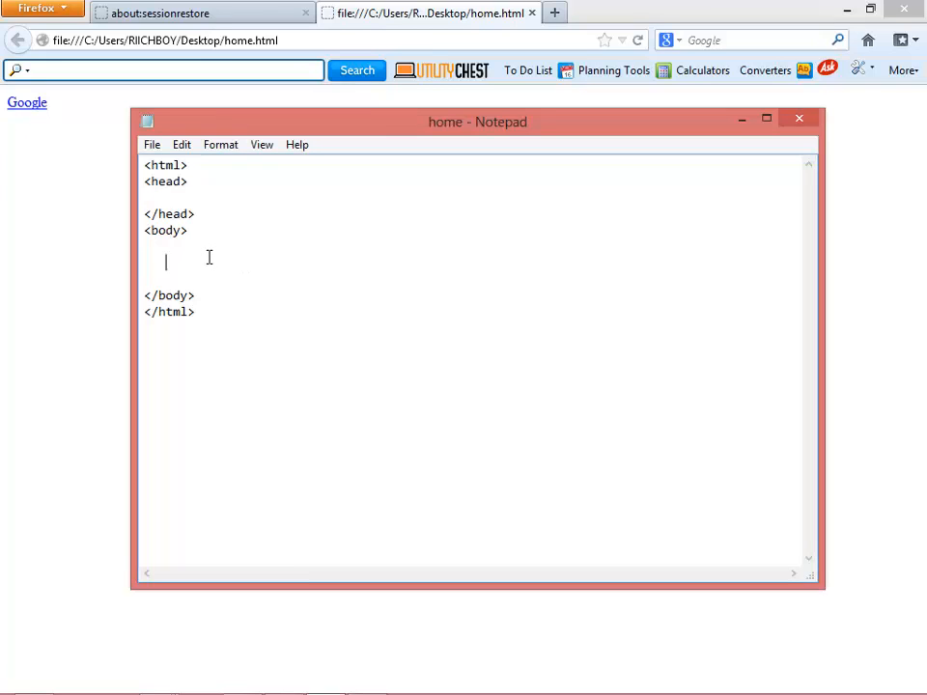
Write <img src="nyasha.jpg"> inside the body, correcting the mistyped tag and attribute.
{"action": "type", "text": "<im"}
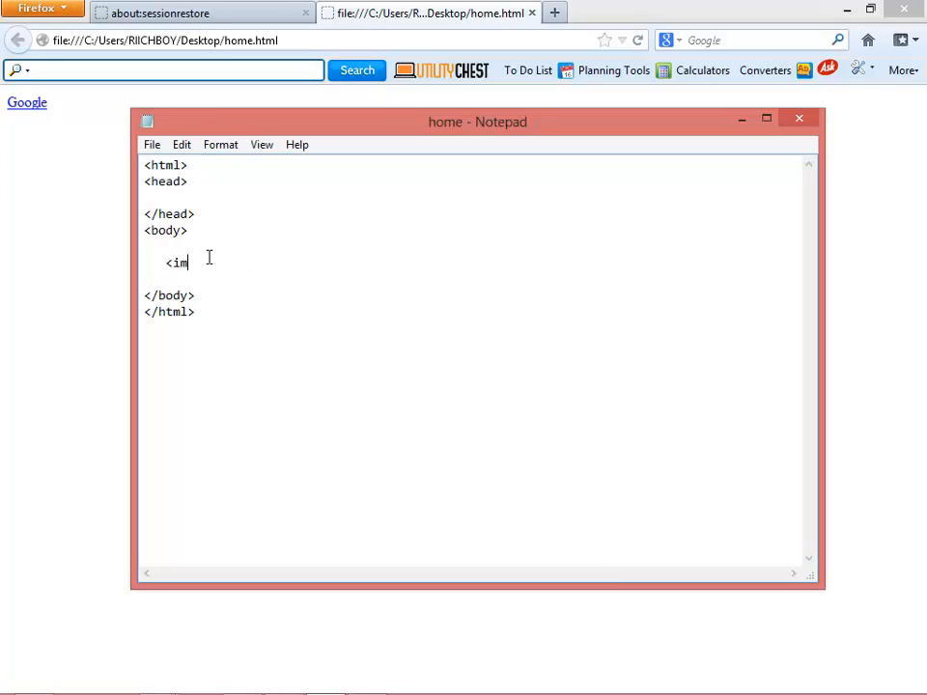
{"action": "key", "text": "BackSpace"}
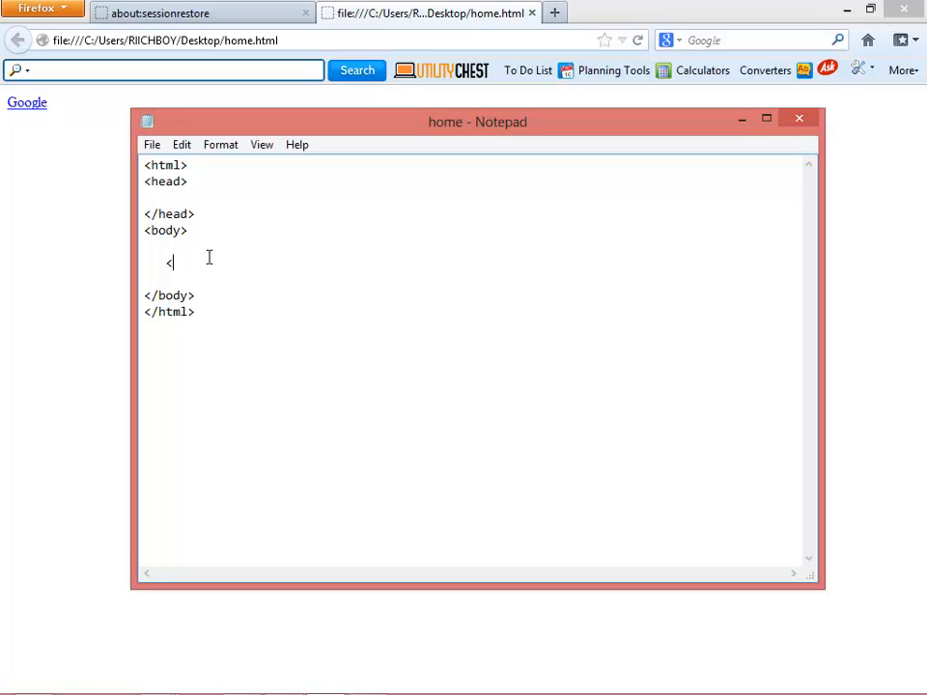
{"action": "type", "text": "img"}
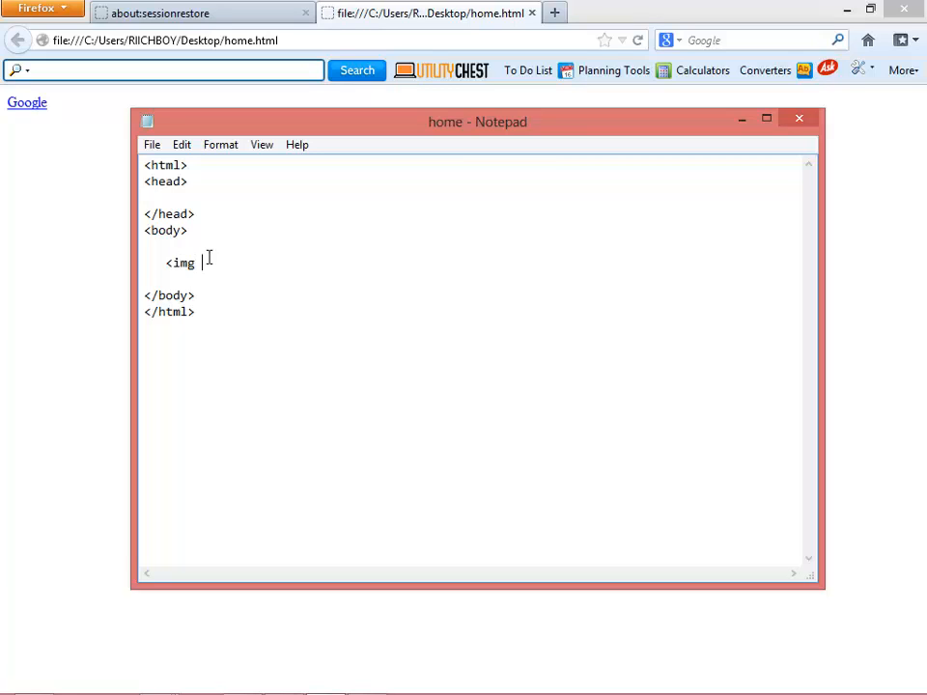
{"action": "type", "text": "src"}
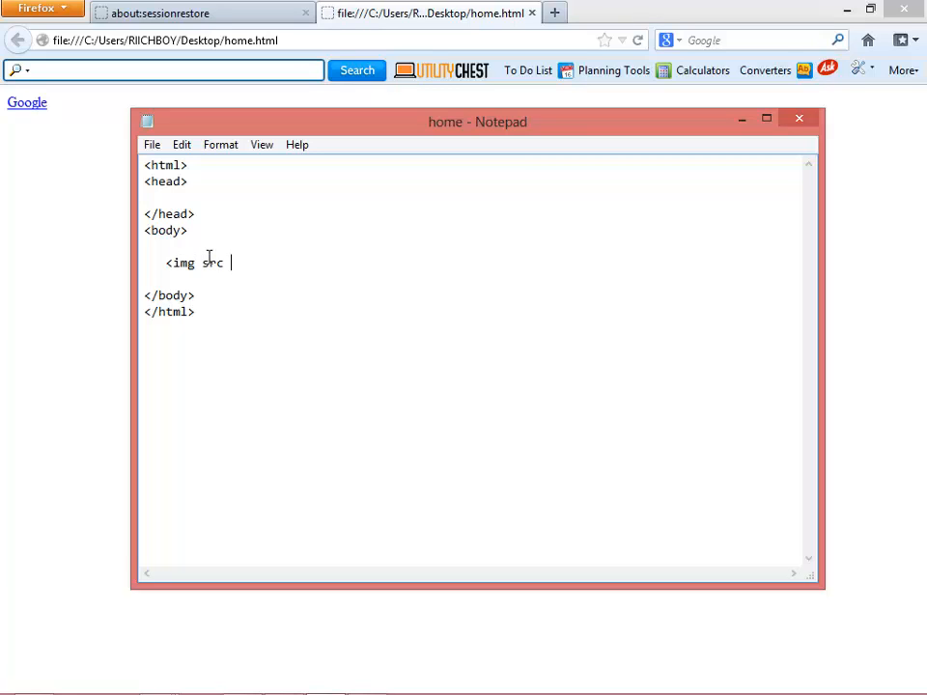
{"action": "key", "text": "BackSpace"}
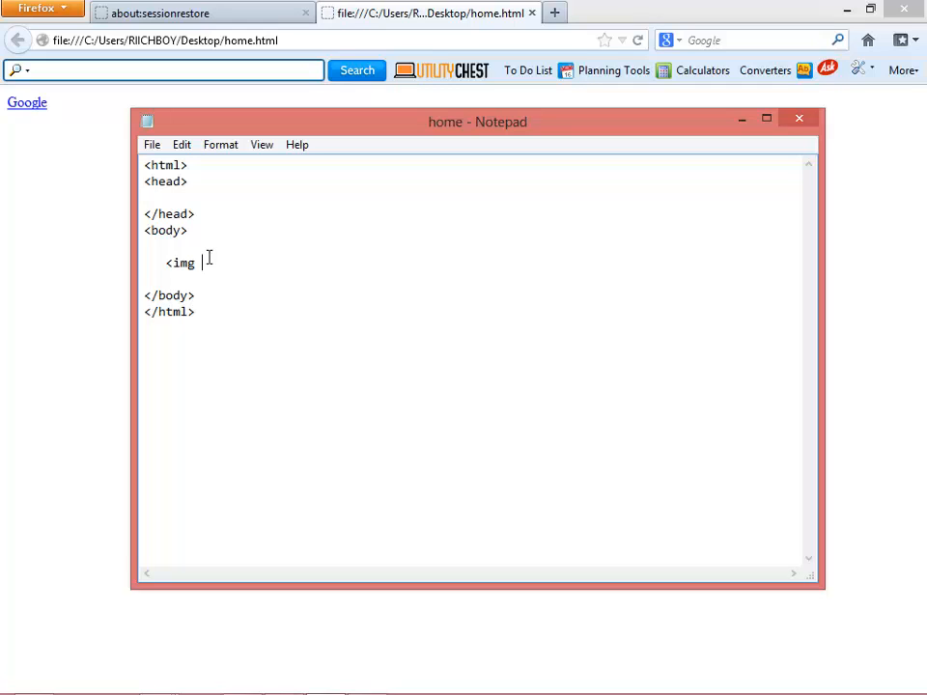
{"action": "type", "text": "src=\""}
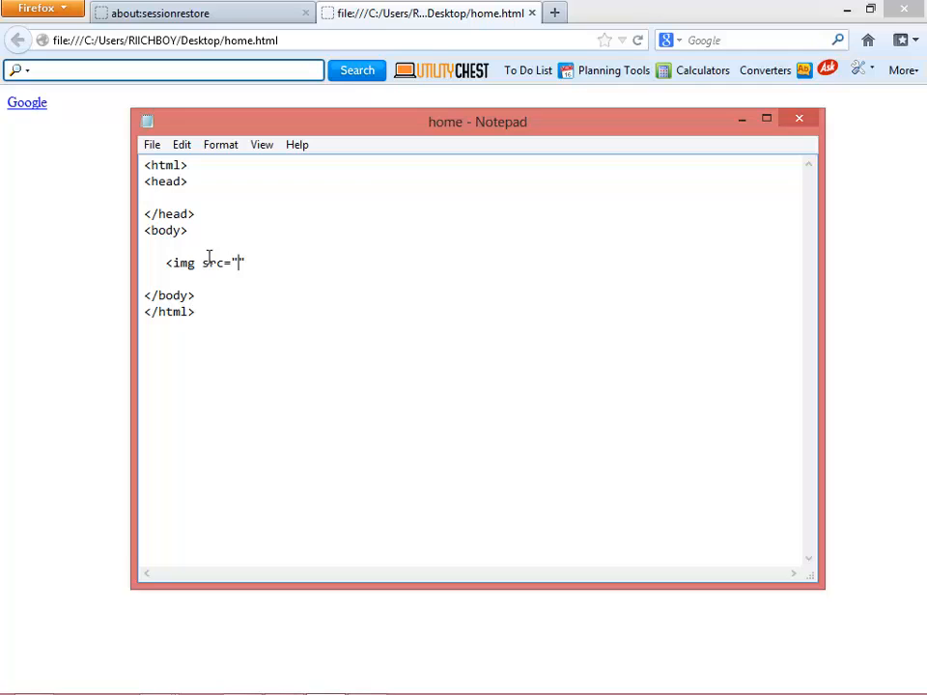
{"action": "type", "text": "nyasha"}
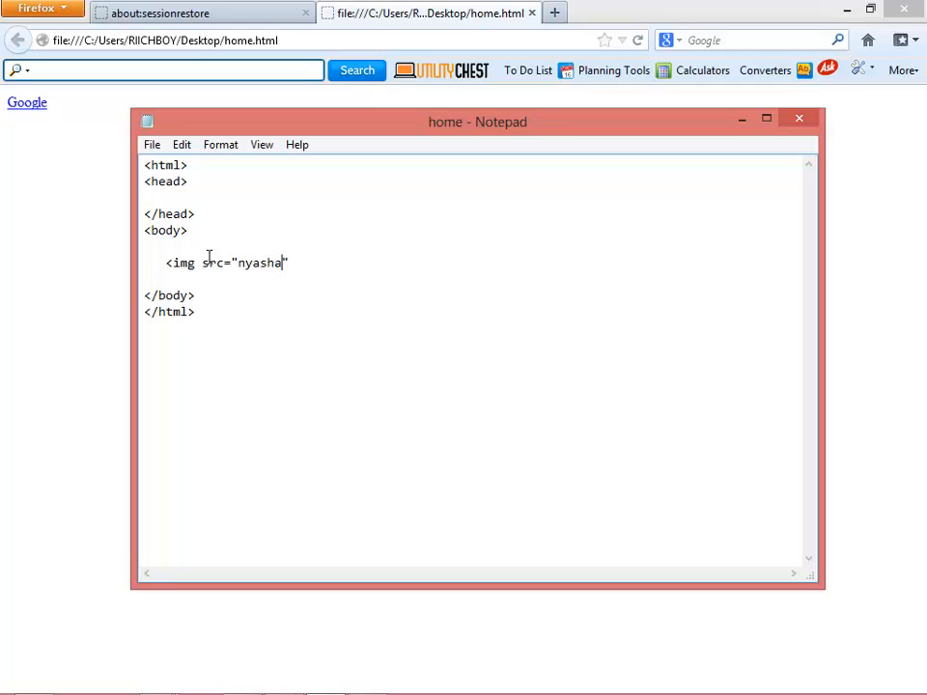
{"action": "type", "text": ".jp"}
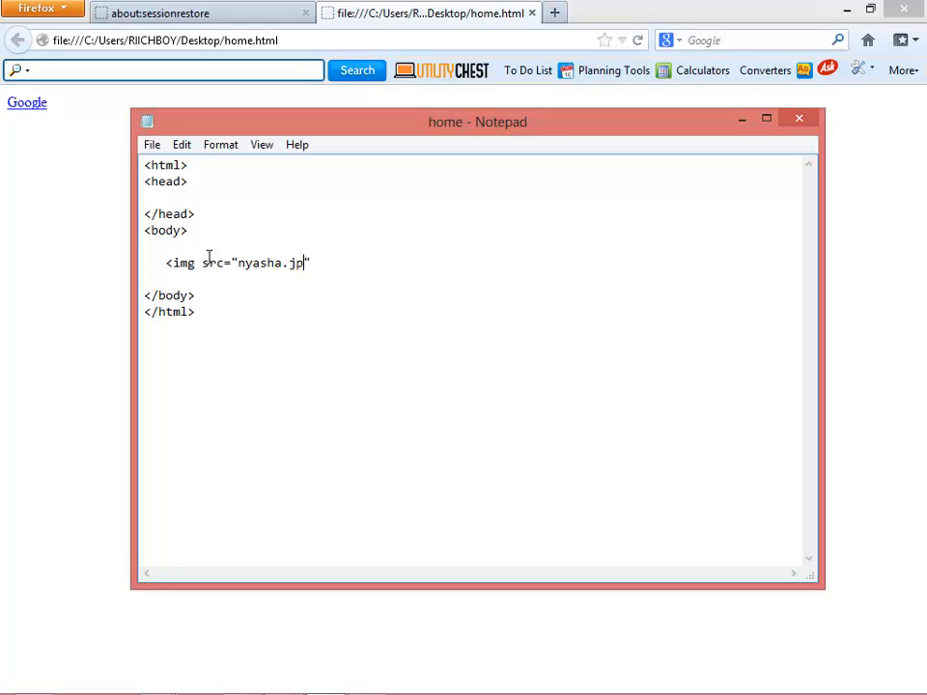
{"action": "type", "text": "g"}
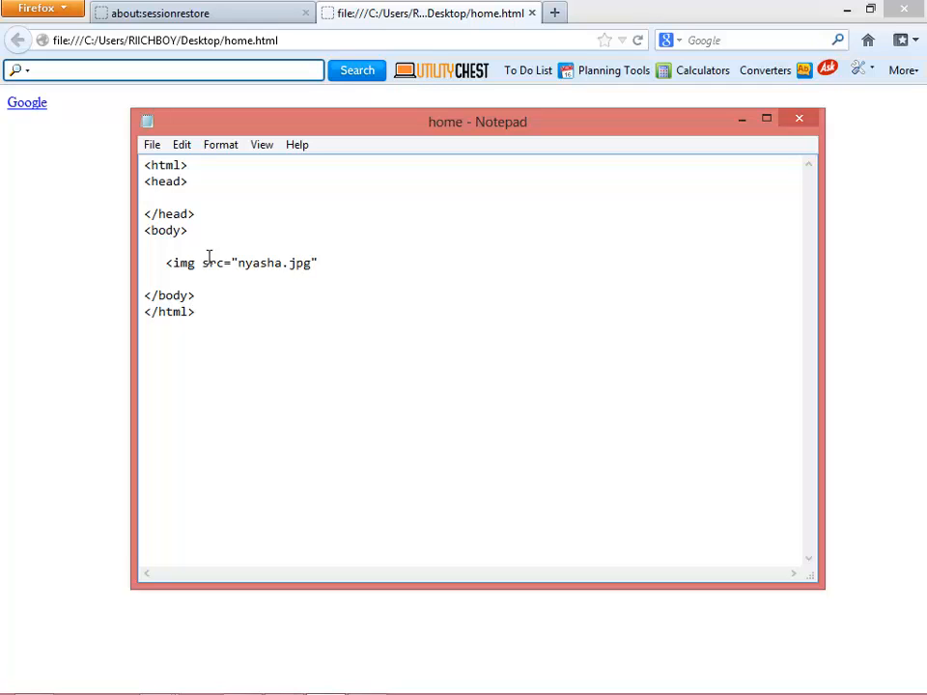
{"action": "type", "text": ">"}
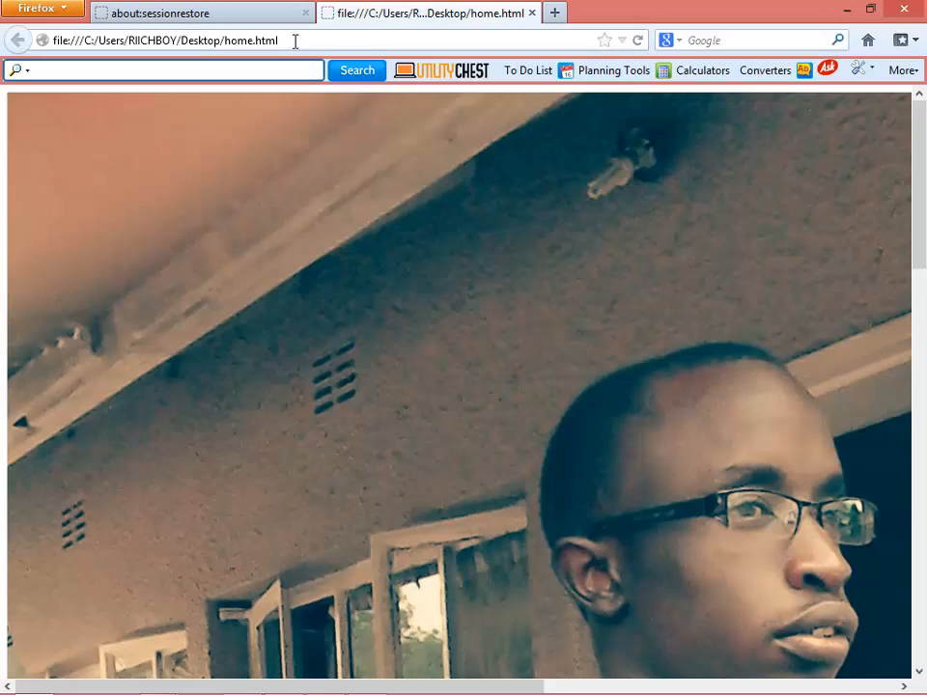
Scroll down the reloaded page to see the large nyasha.jpg photo.
{"action": "scroll", "scroll_direction": "down", "scroll_amount": 3}
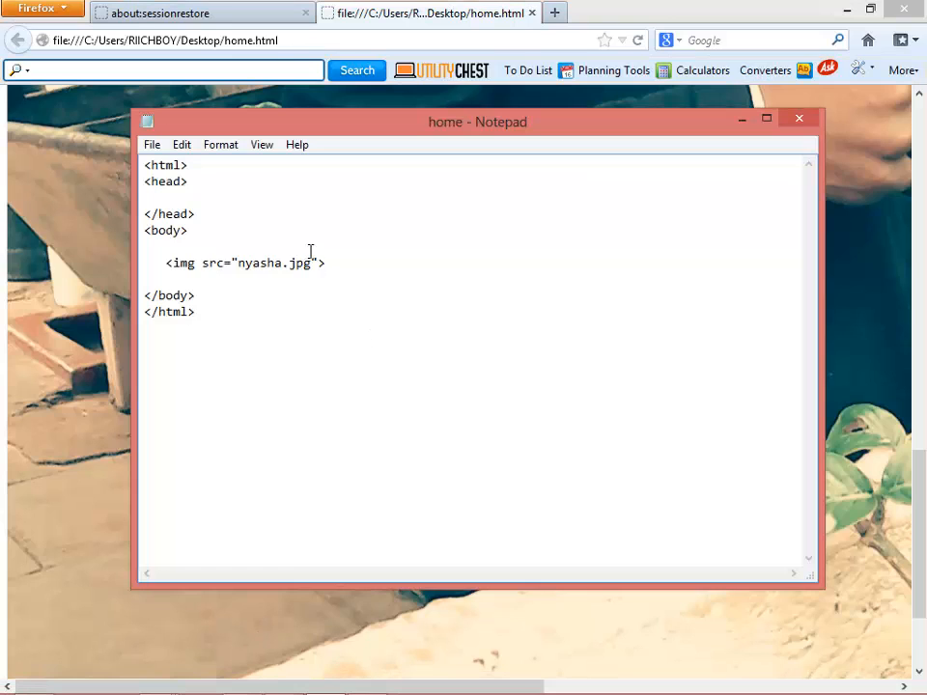
Add height="300" and width="300" to the img tag, fixing the mistyped digits.
{"action": "type", "text": "h"}
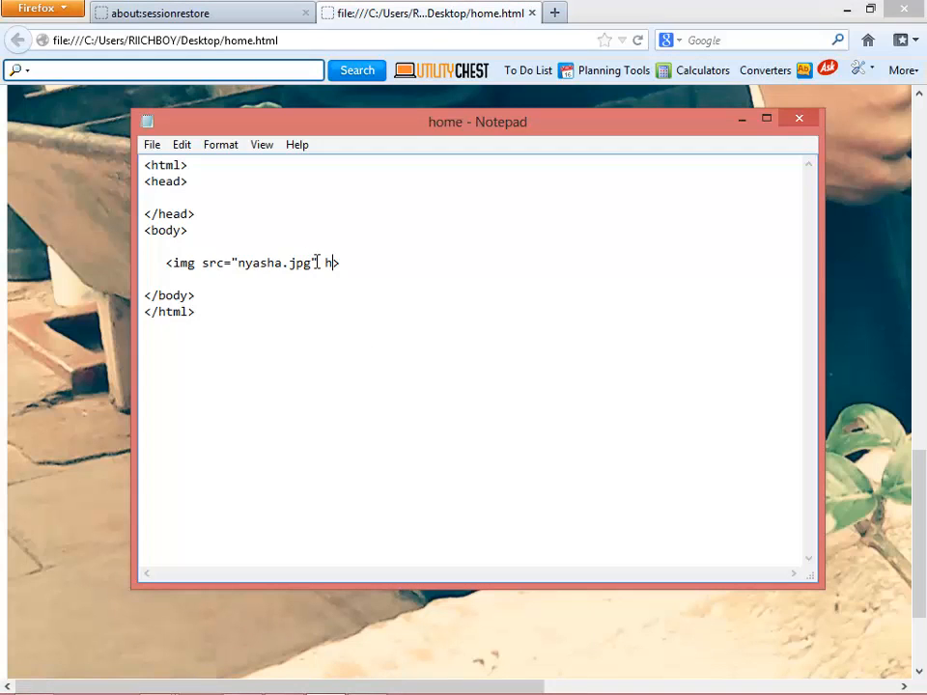
{"action": "type", "text": "eight"}
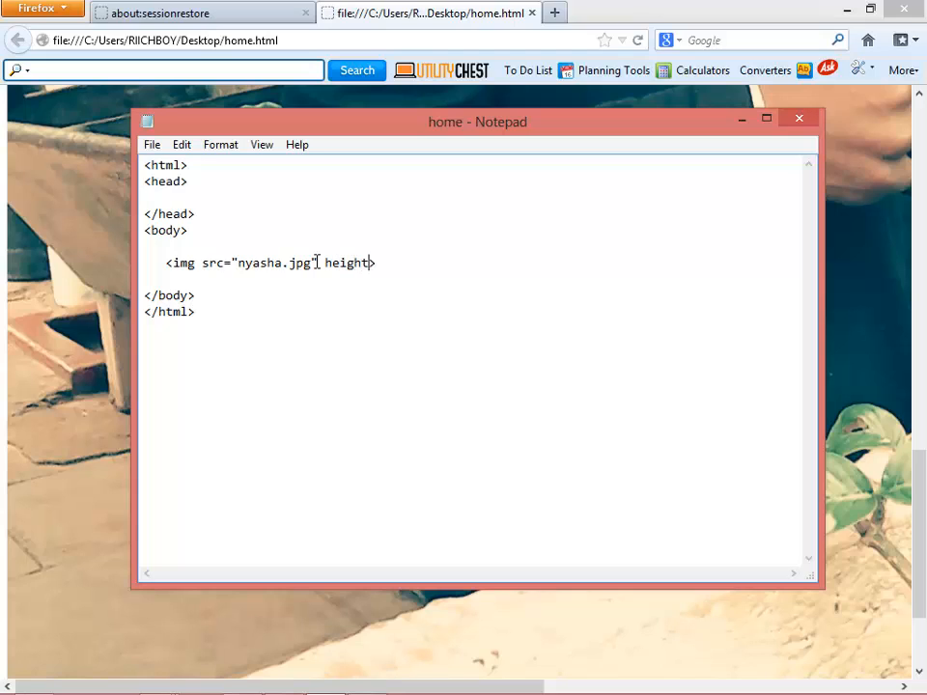
{"action": "type", "text": "=\"\""}
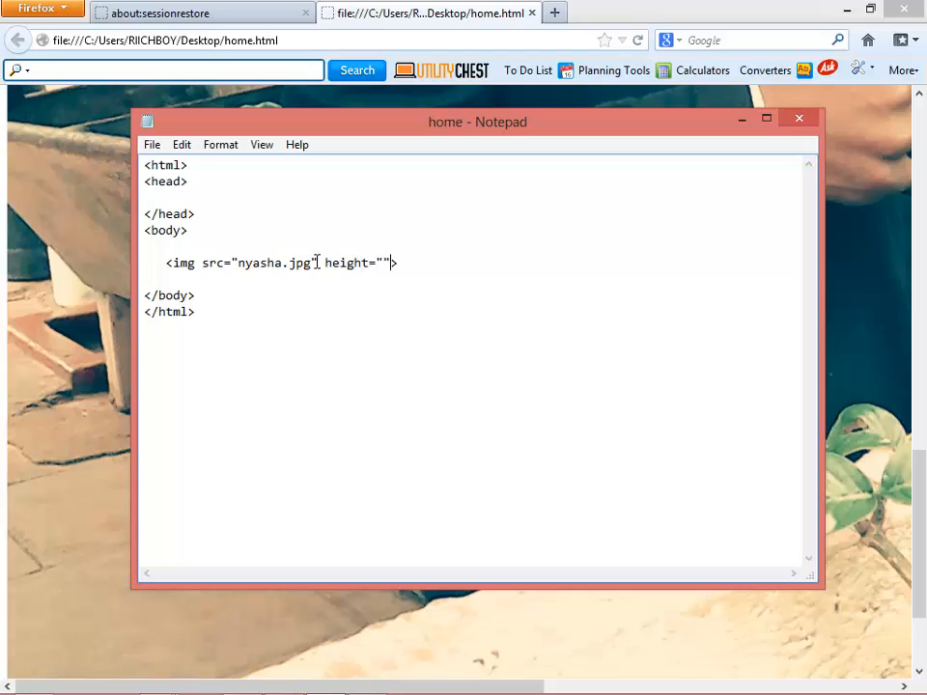
{"action": "type", "text": "23"}
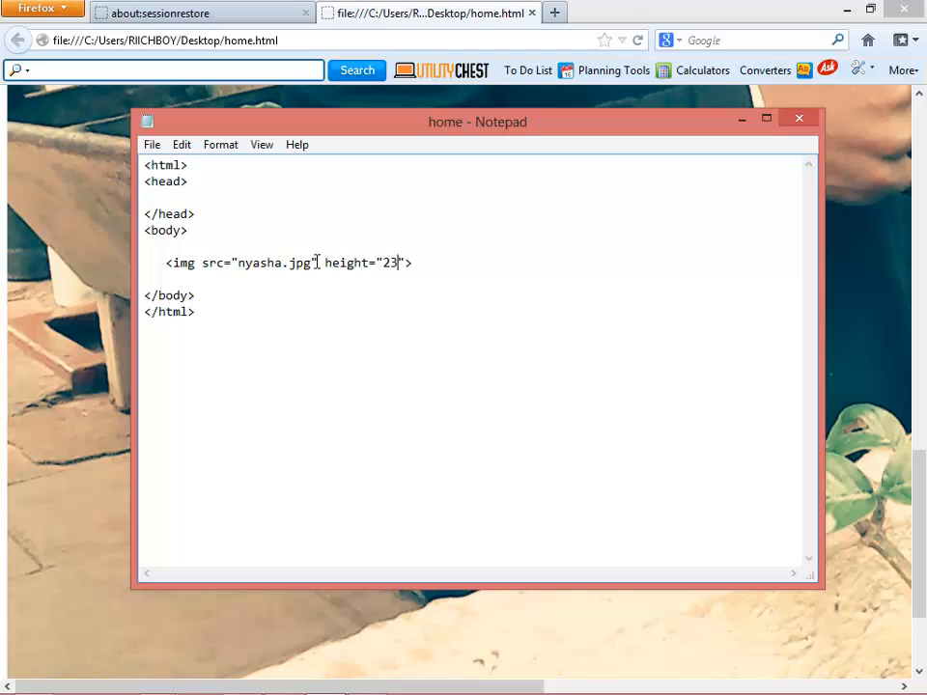
{"action": "key", "text": "Backspace"}
{"action": "type", "text": "00"}
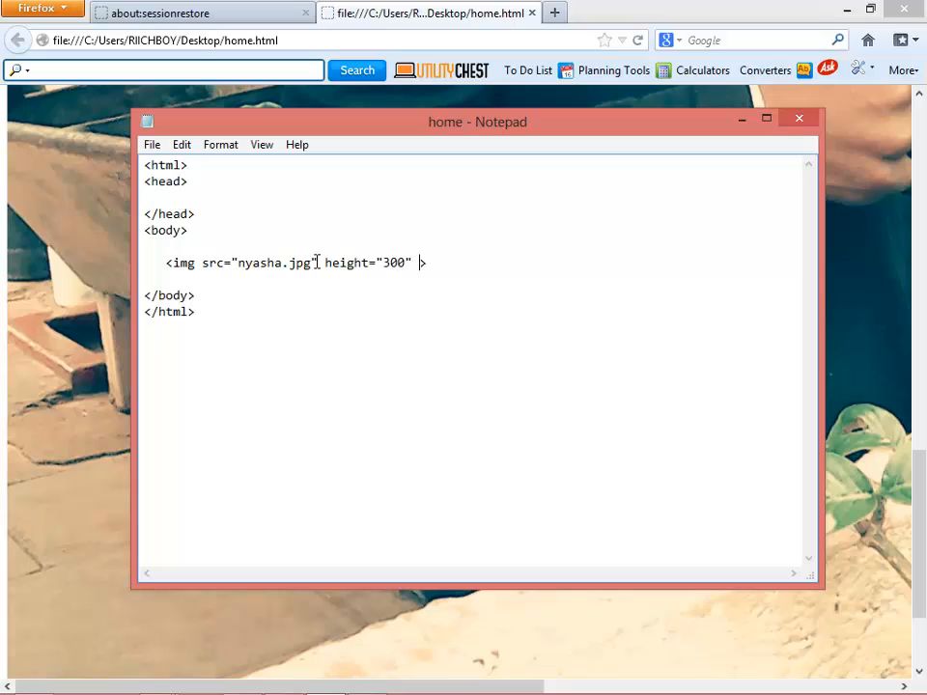
{"action": "type", "text": "wid"}
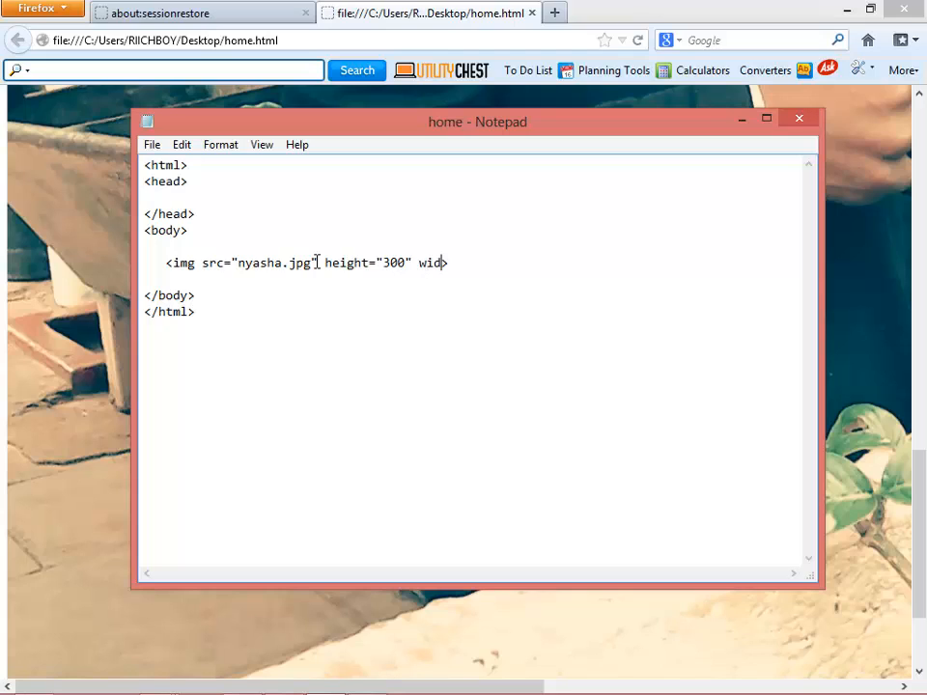
{"action": "type", "text": "th="}
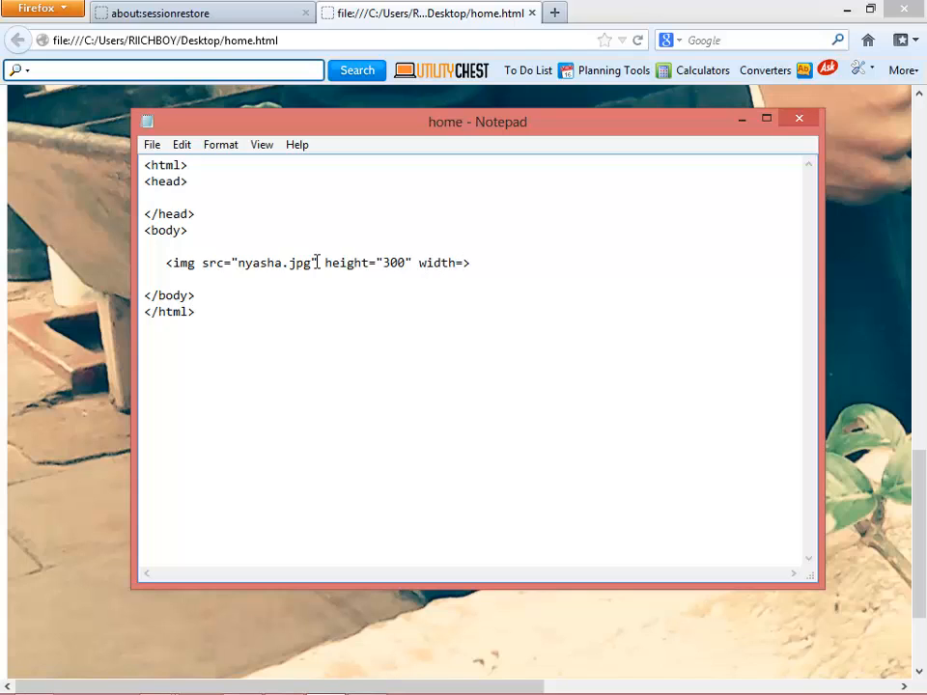
{"action": "type", "text": "3\""}
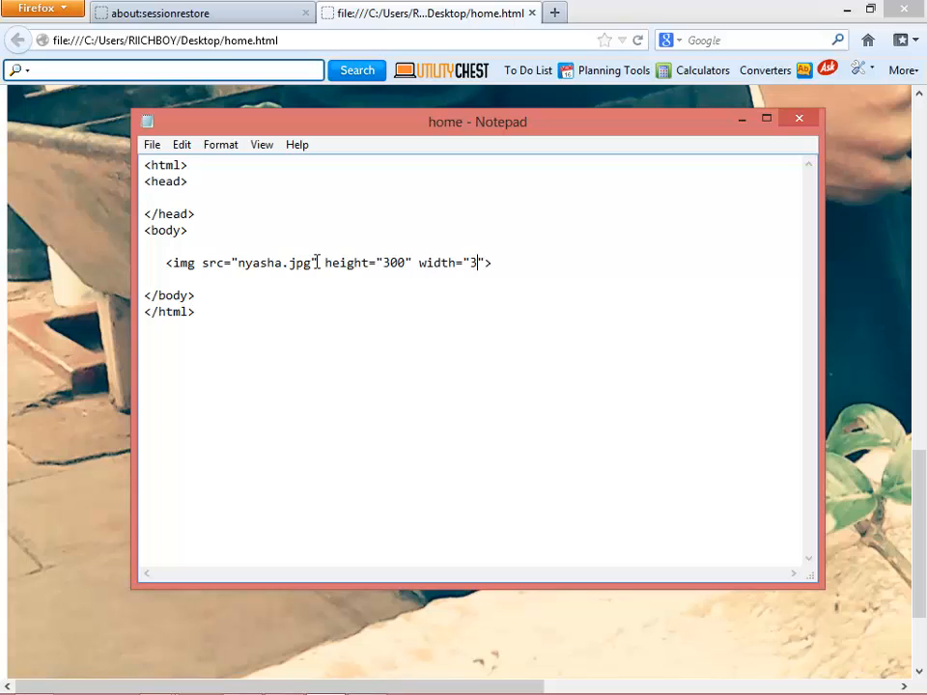
{"action": "type", "text": "00"}
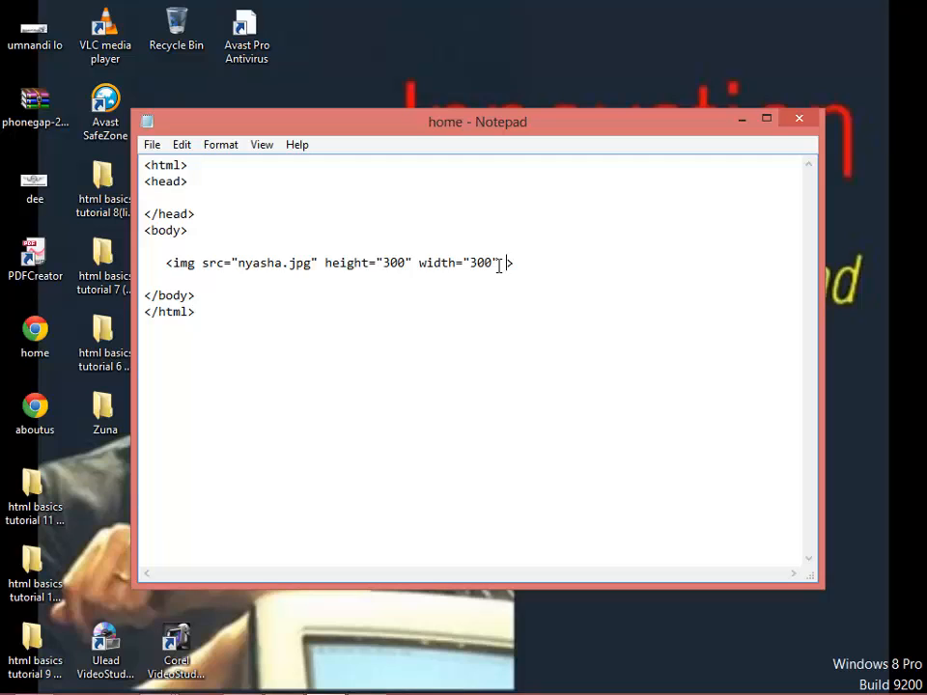
Add align="right" to the img tag, then select and deselect the line to check it.
{"action": "type", "text": "align=\""}
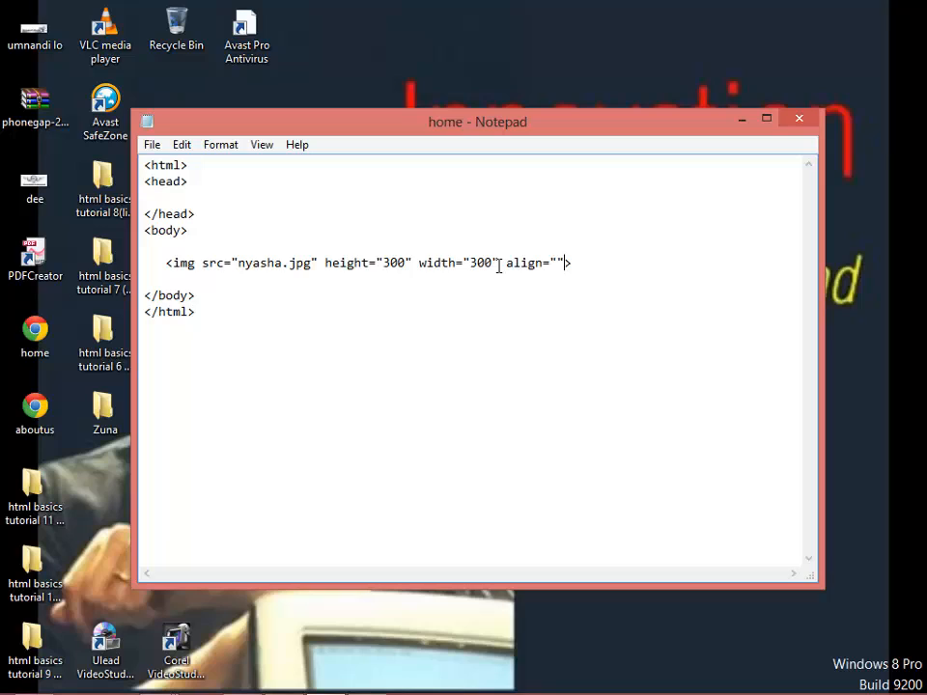
{"action": "type", "text": "l"}
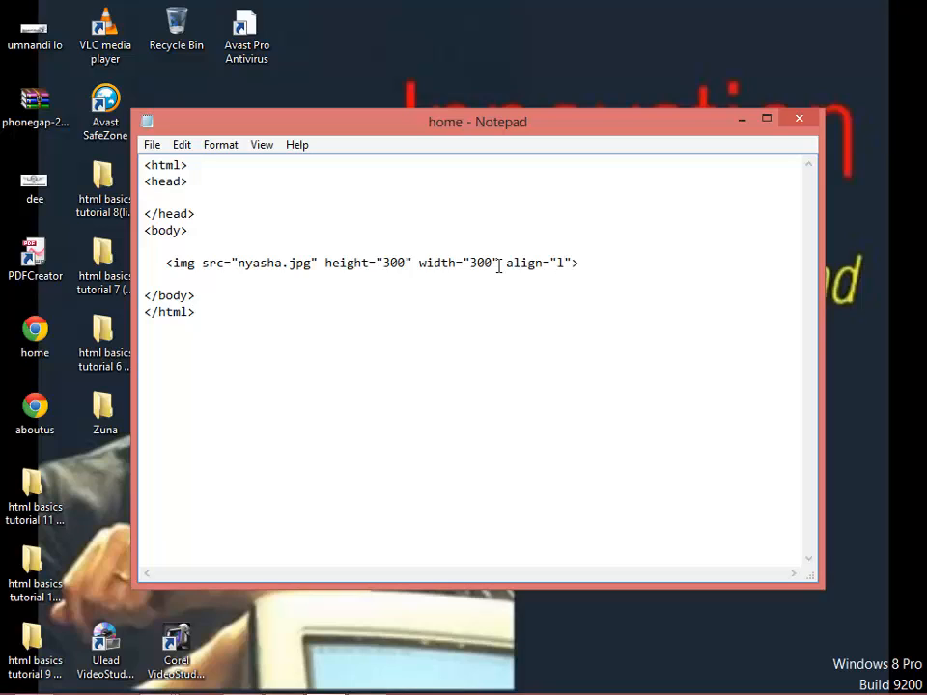
{"action": "key", "text": "Backspace"}
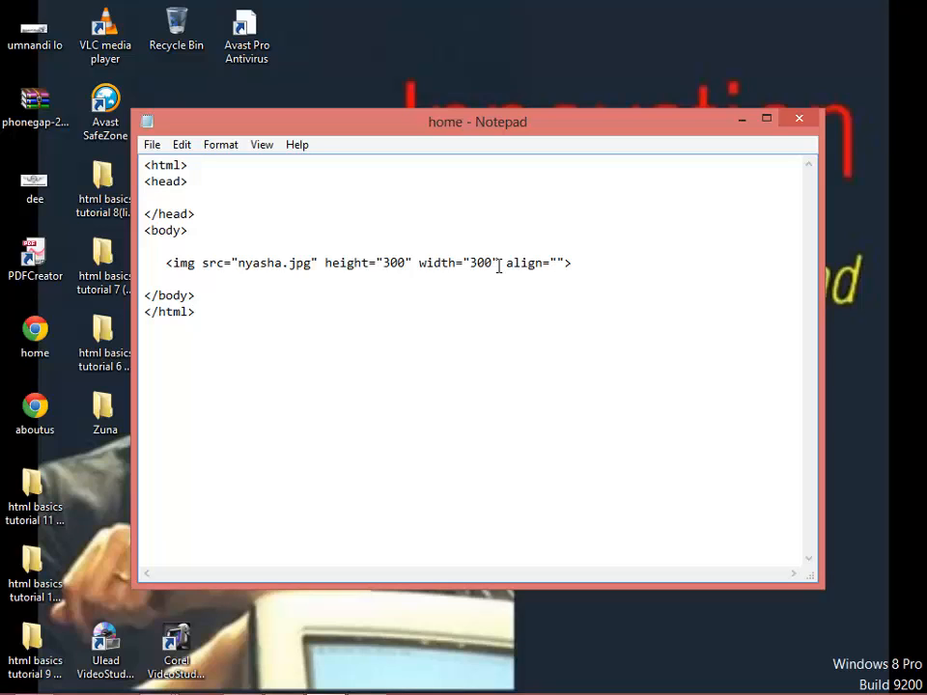
{"action": "type", "text": "right"}
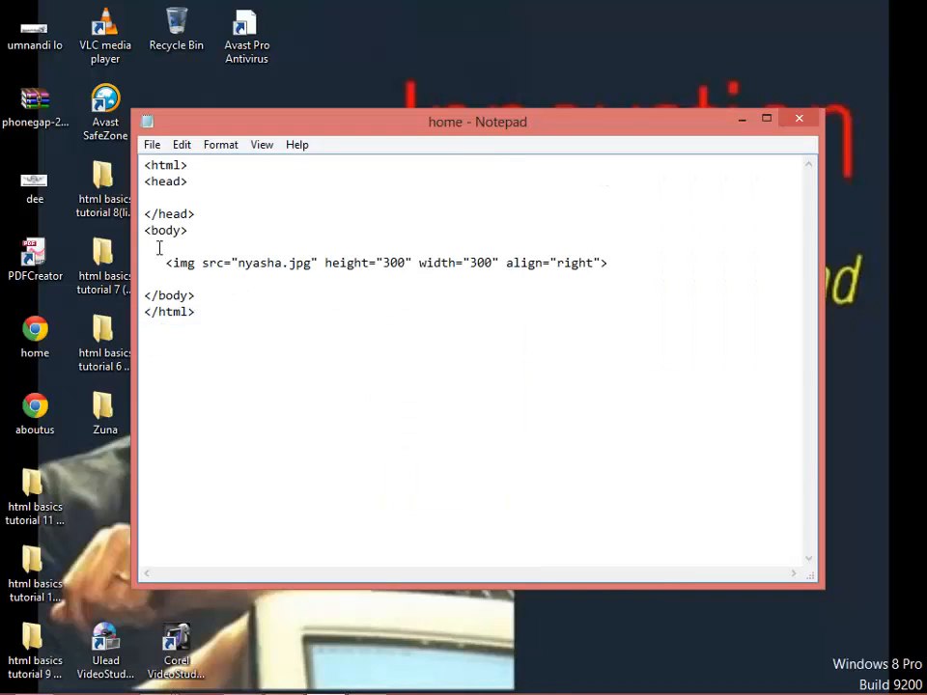
{"action": "triple_click", "coordinate": [387, 262]}
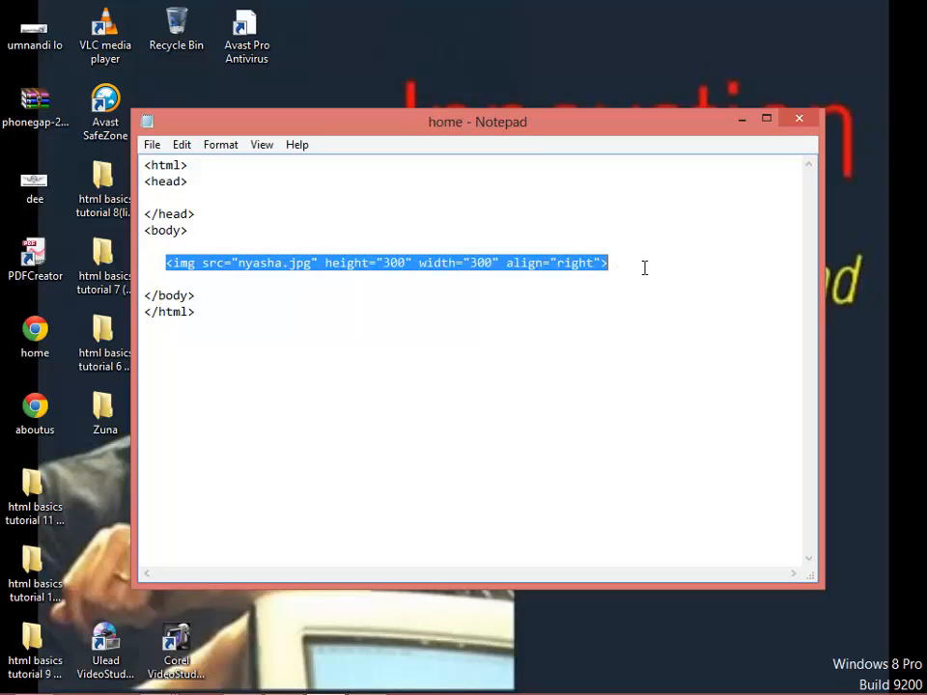
{"action": "left_click", "coordinate": [621, 262]}
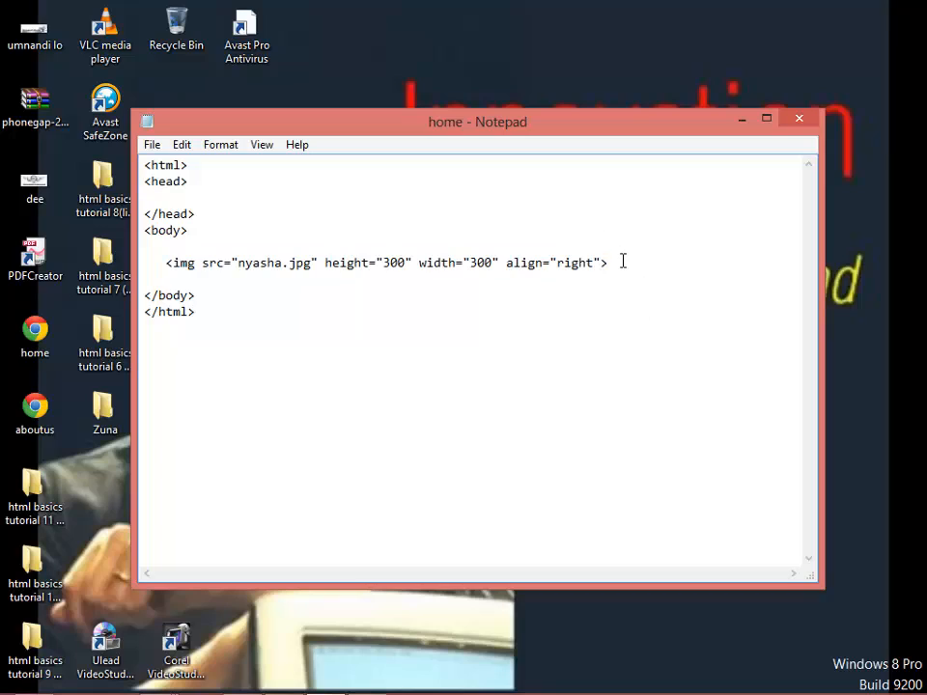